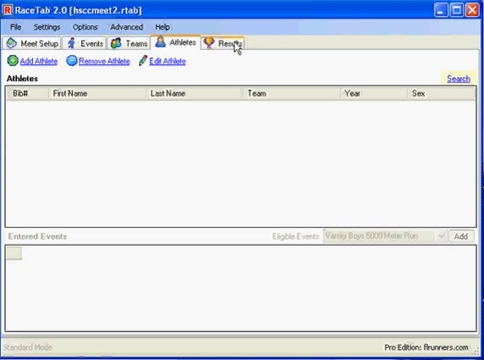
Step: Show the Varsity Boys 5000 Meter Run Round 1 results and begin manual data entry
left_click(224, 44)
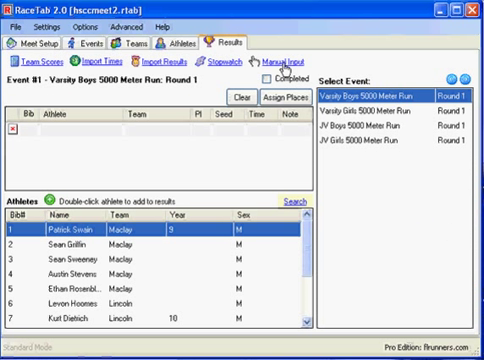
left_click(292, 60)
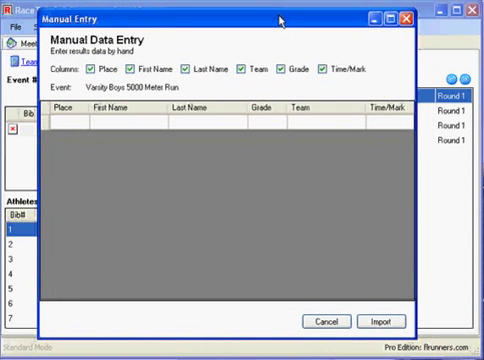
mouse_move(150, 130)
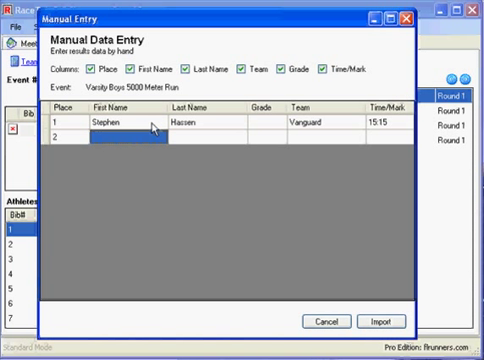
Step: Enter finishers Ryder (Bishop Kenny, 15:30) and Jason (Berkley Prep) with place, team and time
type("Ryder")
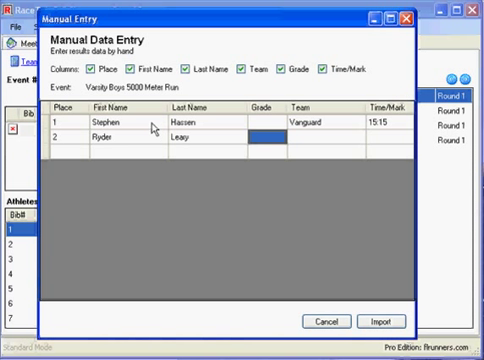
type("Bishop Kenny")
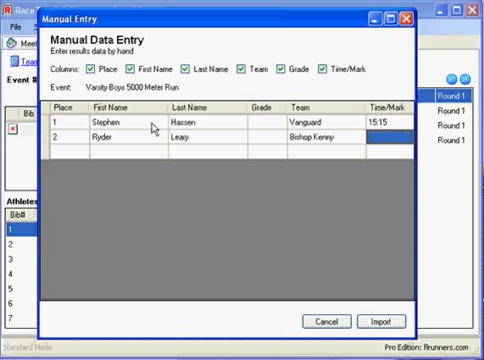
type("15:30")
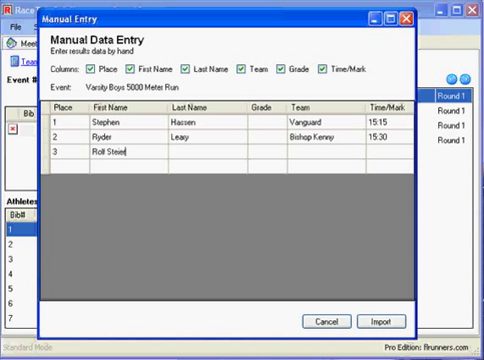
key("BackSpace")
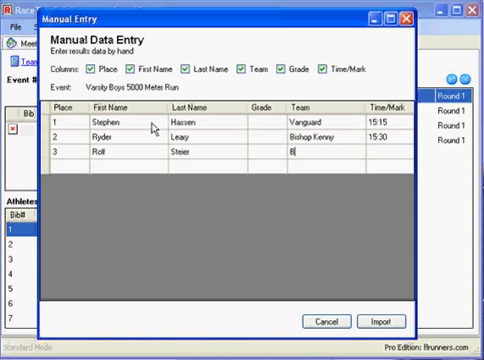
type("Berkley Prep")
left_click(390, 152)
type("15:3")
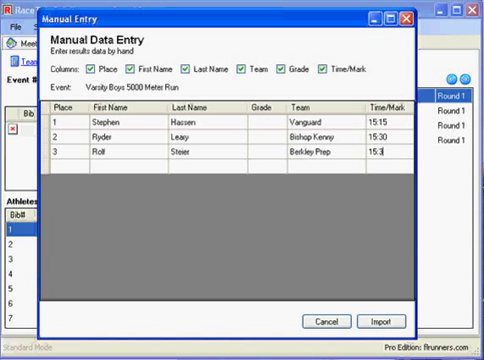
type("Jason")
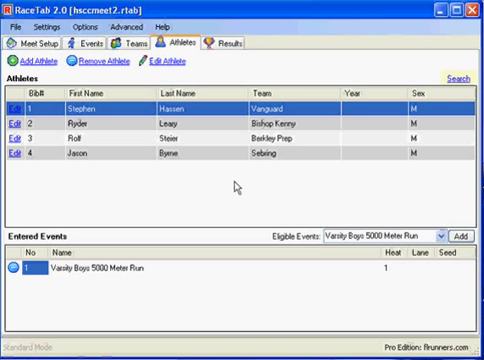
Step: Import the hand-entered finishers so four athletes with teams appear in the Athletes list
left_click(98, 42)
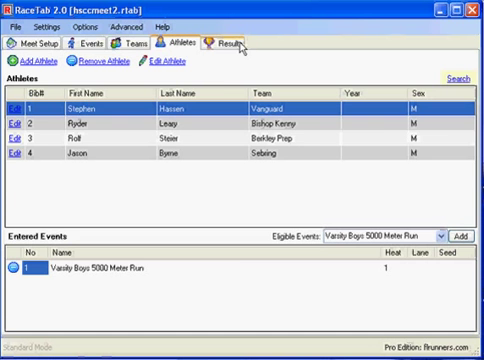
Step: Review the four imported finishers in Round 1 results and begin another manual entry pass
left_click(230, 44)
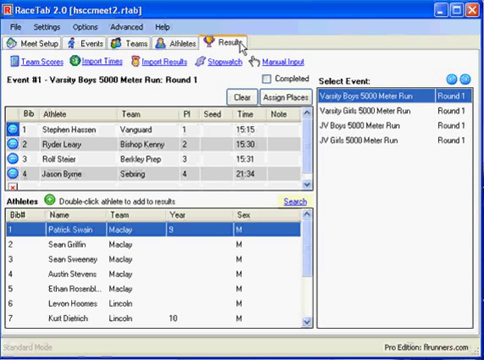
mouse_move(270, 48)
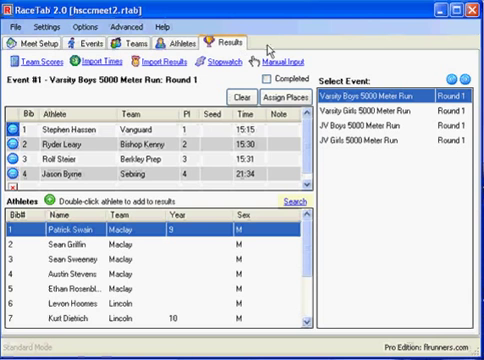
left_click(292, 62)
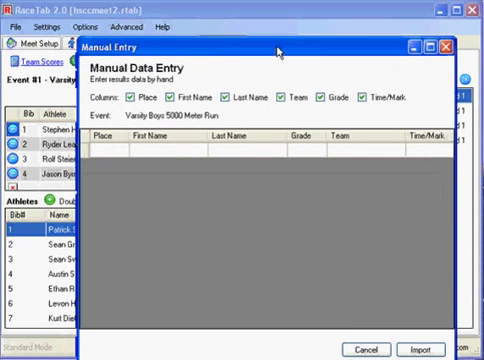